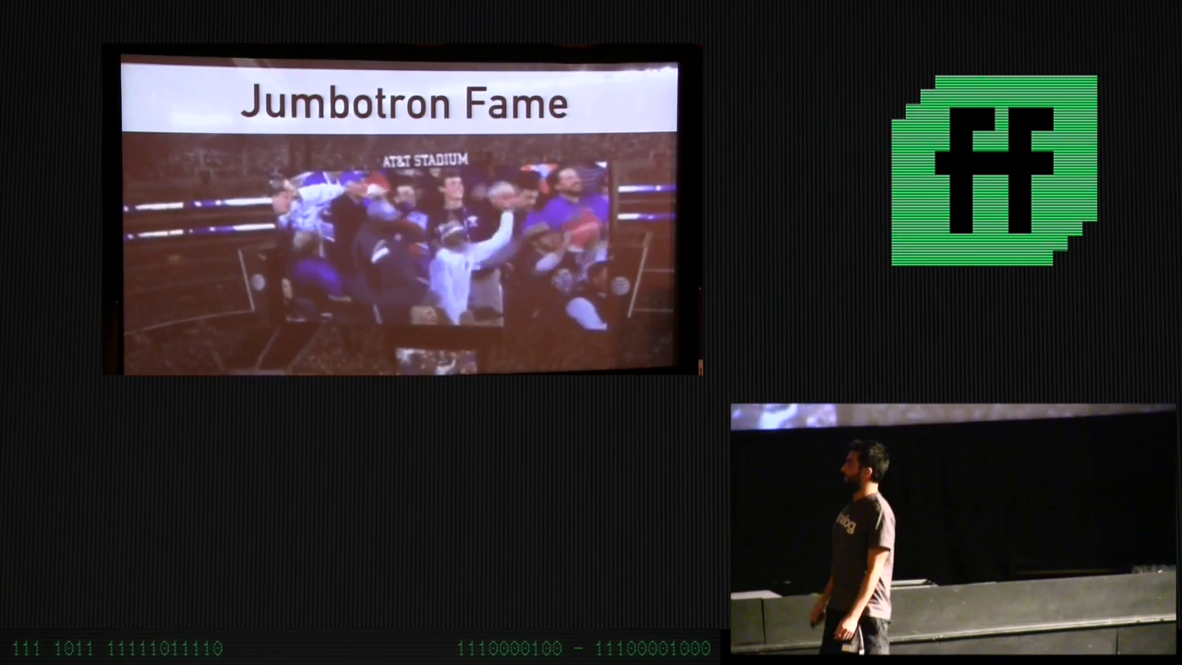
# Step: Advance to the demo and choose Allow in the camera permission infobar
pyautogui.press('Right')
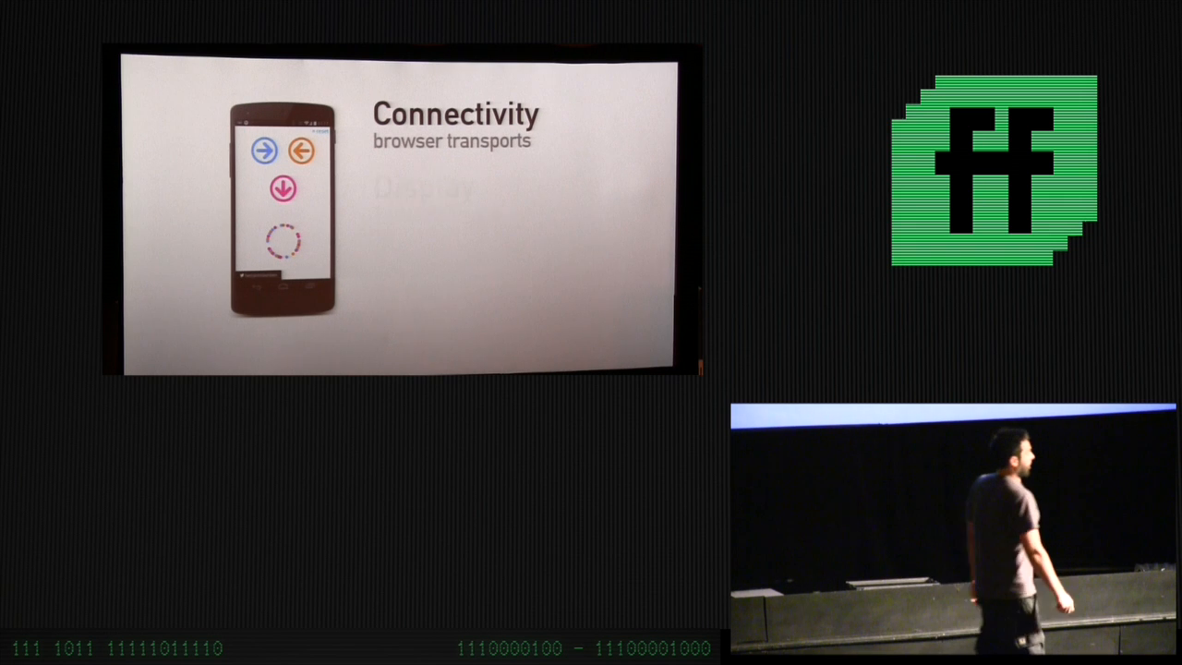
pyautogui.press('right')
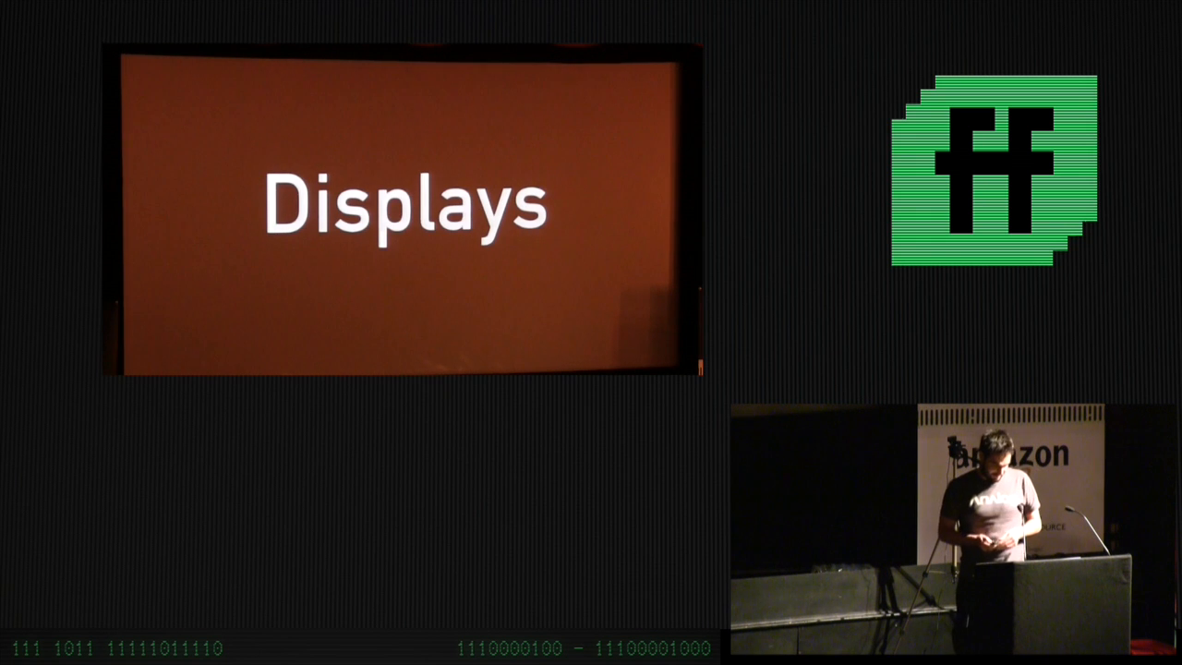
pyautogui.press('right')
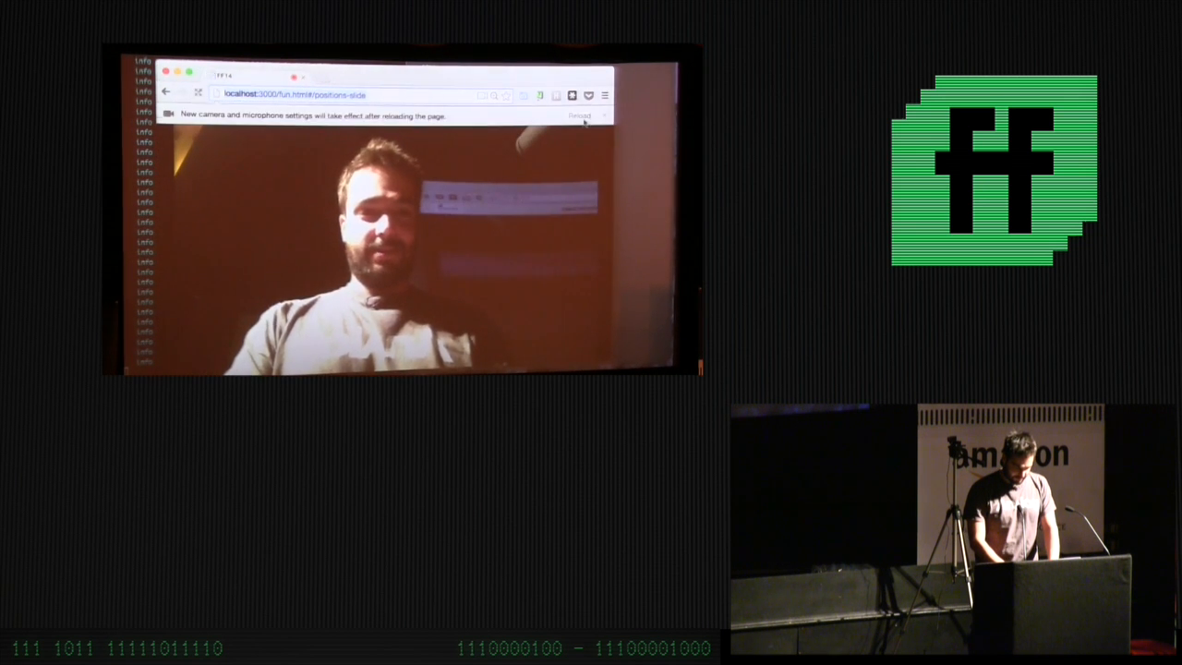
pyautogui.click(580, 114)
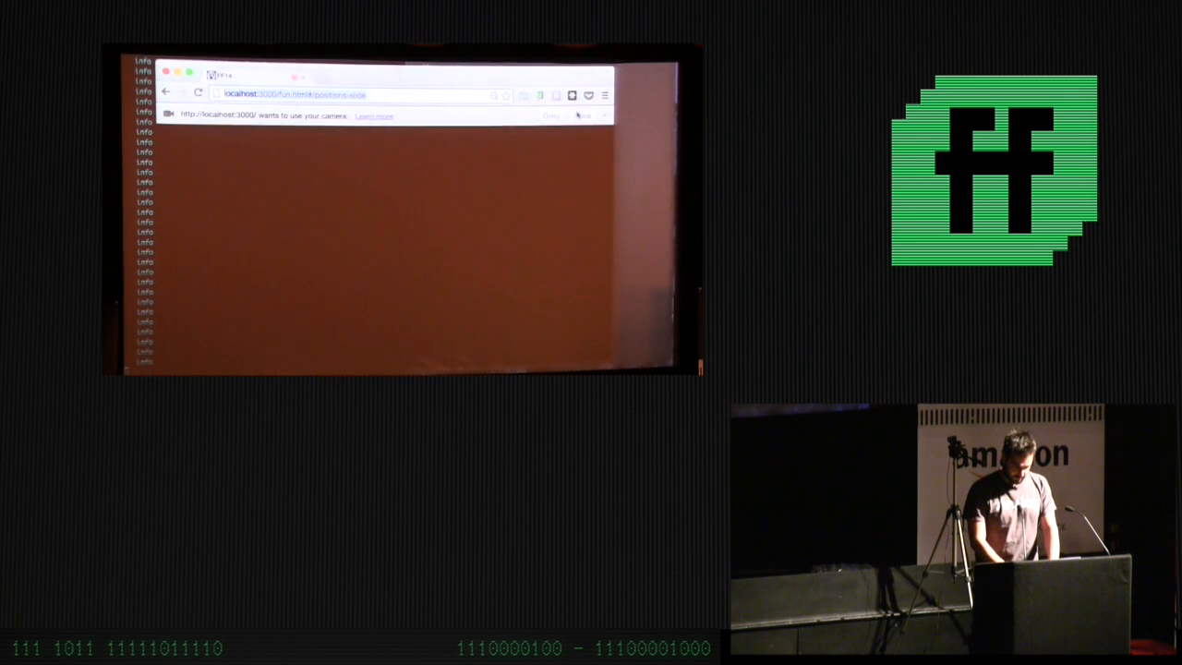
pyautogui.click(550, 116)
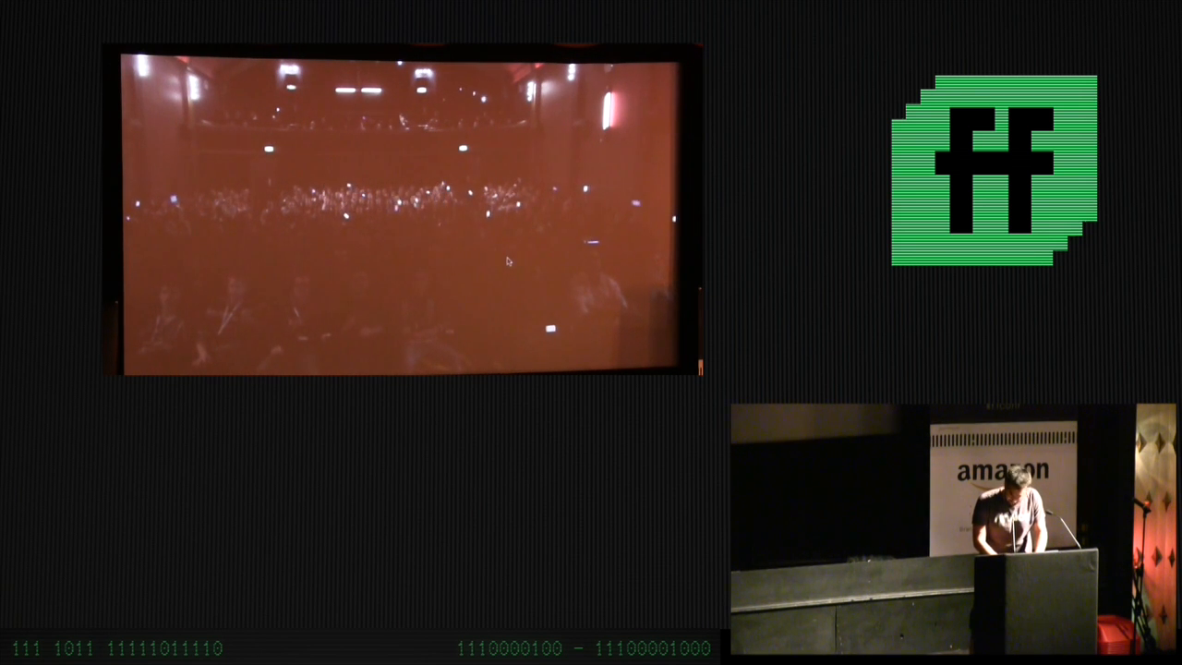
# Step: Bring up the image options menu on the live audience webcam video
pyautogui.rightClick(505, 261)
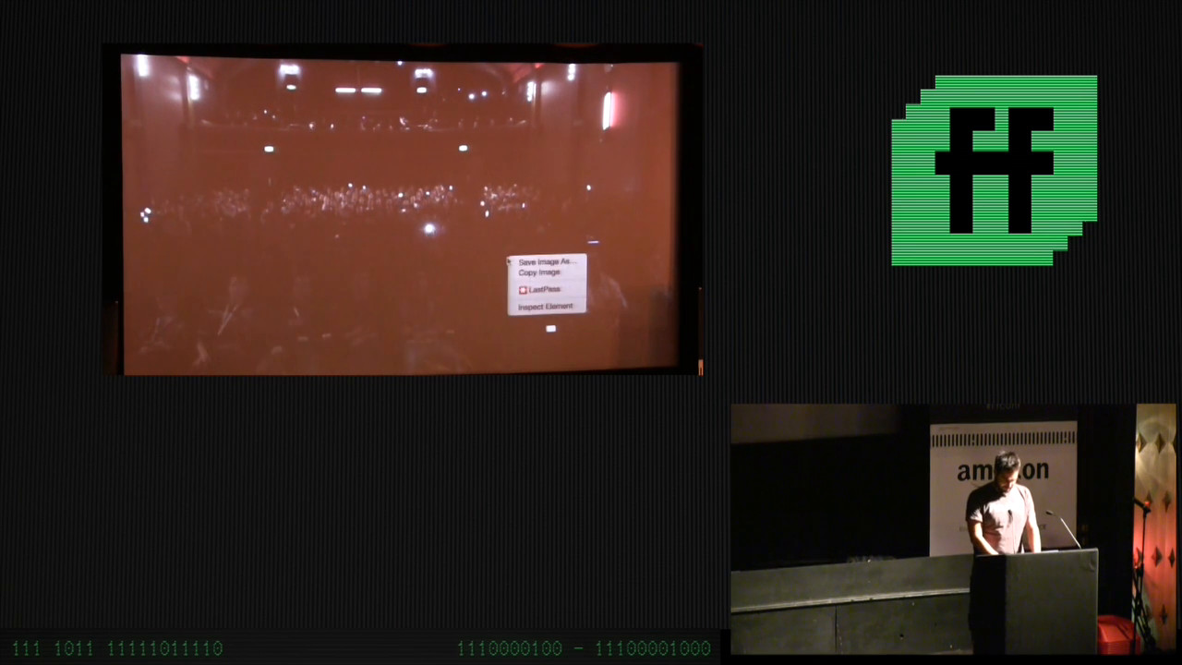